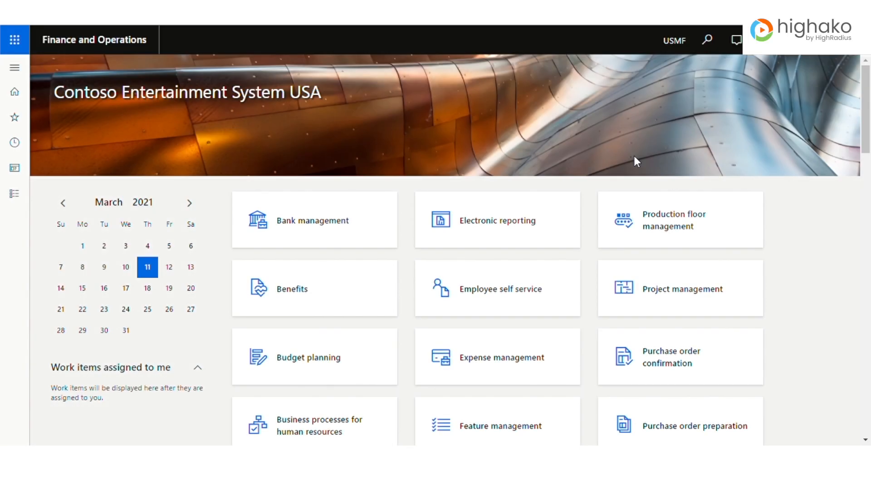
{"action": "mouse_move", "coordinate": [422, 33]}
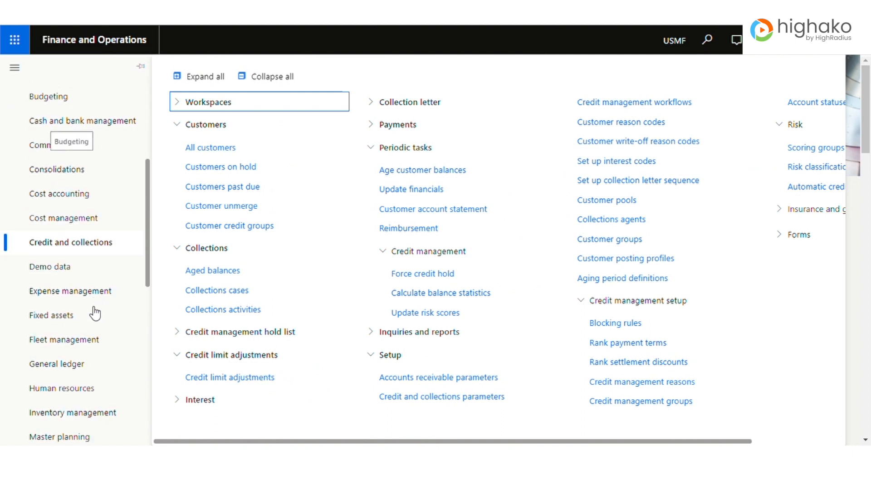
{"action": "mouse_move", "coordinate": [80, 256]}
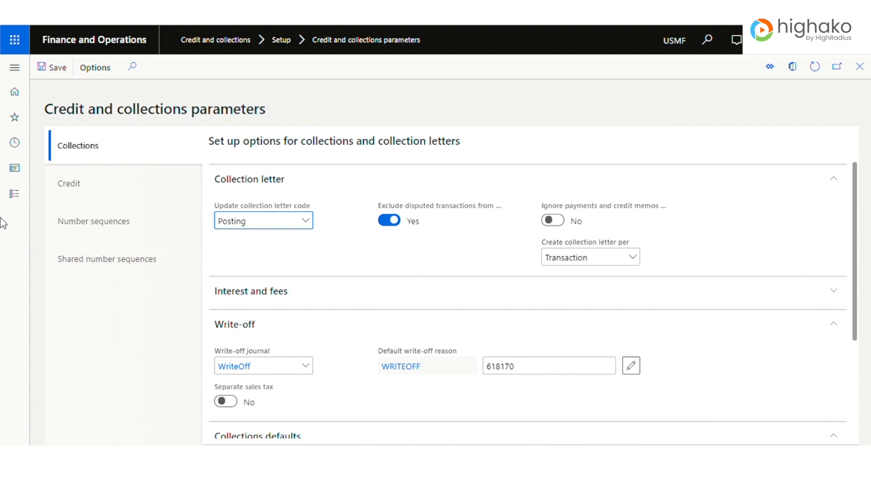
{"action": "mouse_move", "coordinate": [68, 183]}
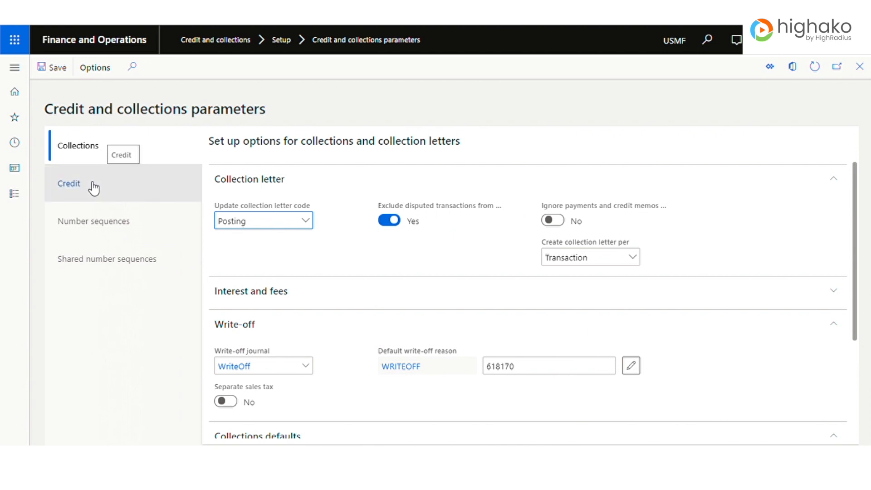
- Set 'Allow manual editing of credit limits' to No under Credit limits on the Credit tab
{"action": "left_click", "coordinate": [68, 183]}
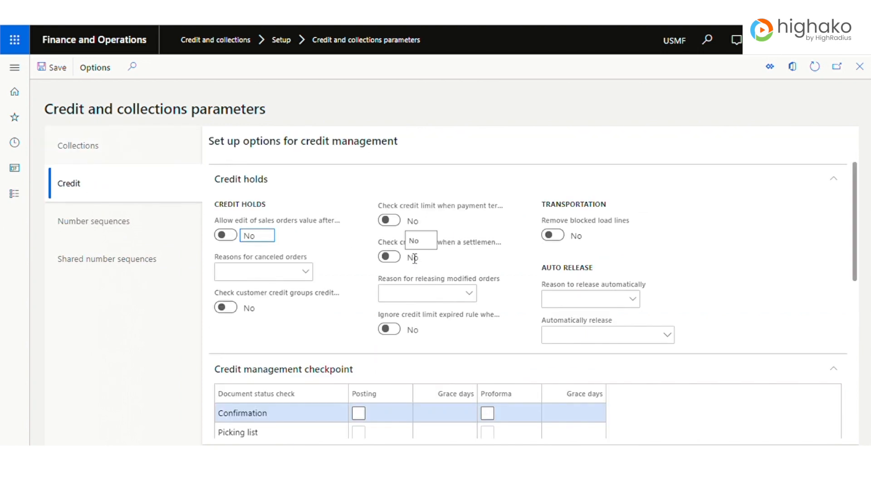
{"action": "scroll", "scroll_direction": "down", "scroll_amount": 3}
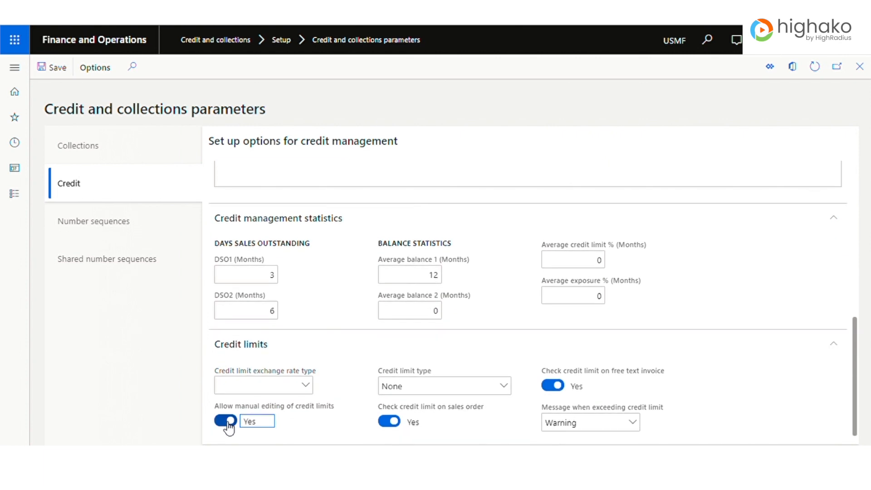
{"action": "left_click", "coordinate": [225, 420]}
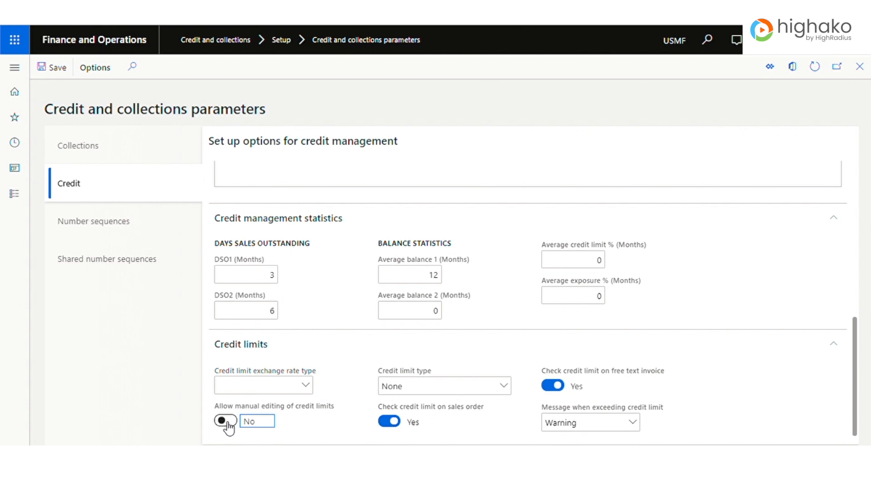
{"action": "left_click", "coordinate": [226, 420]}
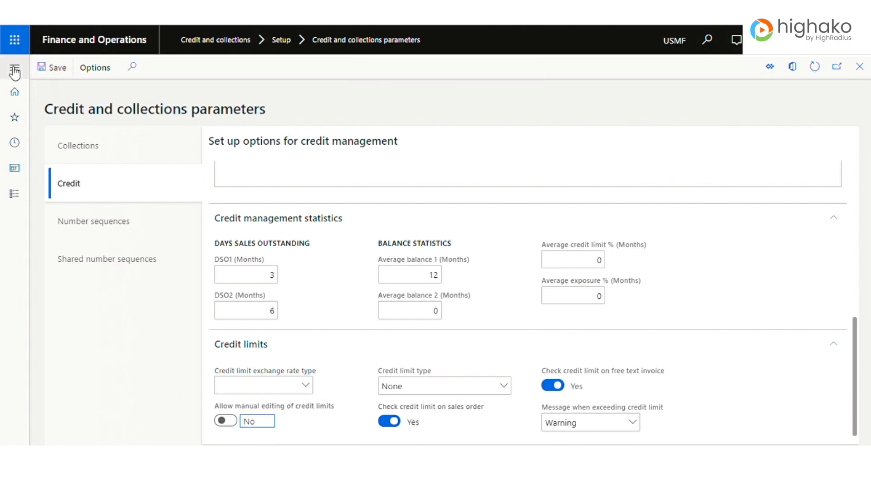
- Navigate via Credit and collections > Setup > Credit management setup > Risk to Automatic credit limits
{"action": "left_click", "coordinate": [14, 67]}
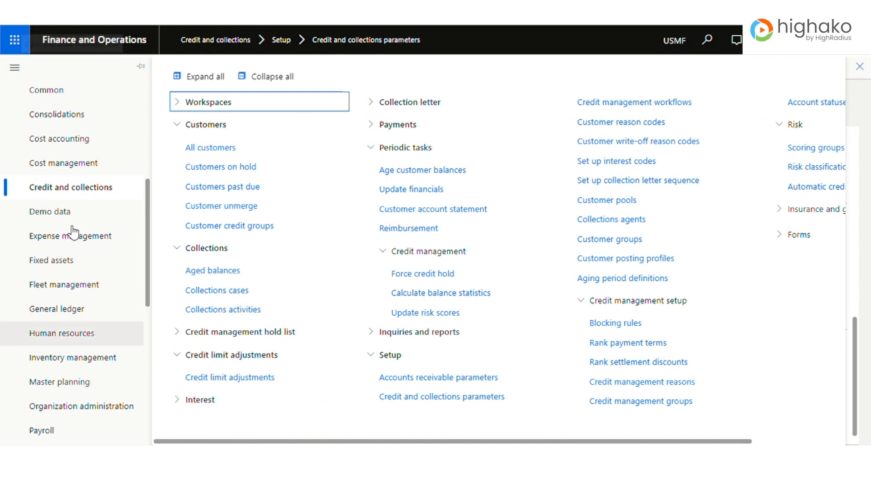
{"action": "mouse_move", "coordinate": [498, 427]}
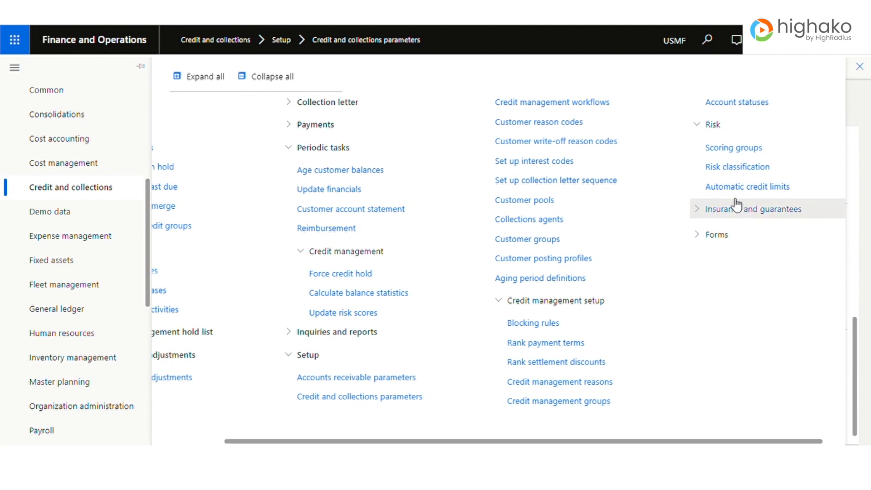
{"action": "left_click", "coordinate": [747, 186]}
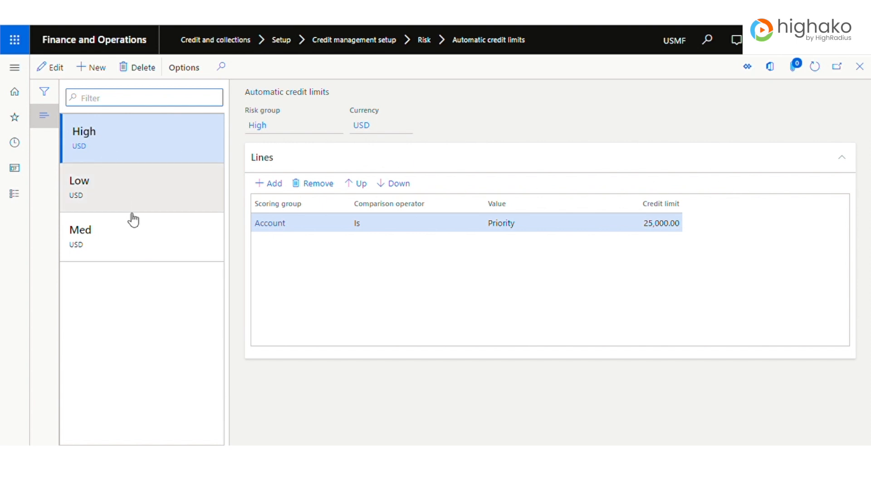
{"action": "mouse_move", "coordinate": [146, 161]}
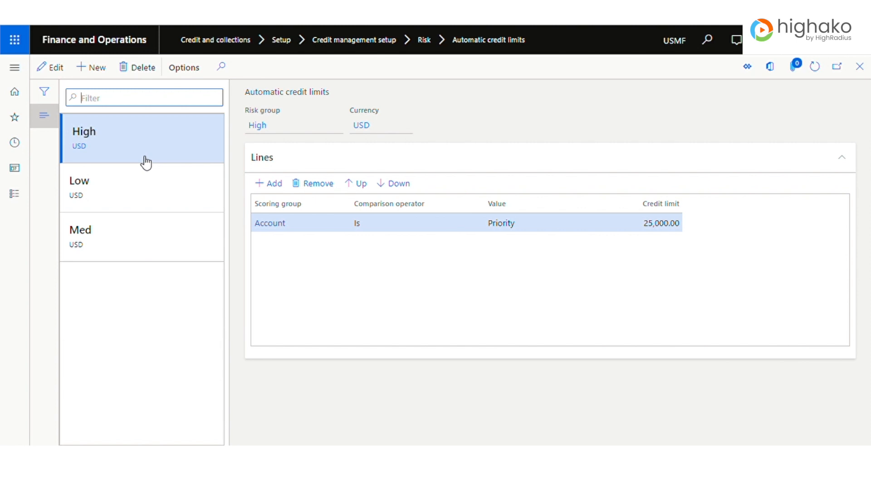
{"action": "mouse_move", "coordinate": [636, 251]}
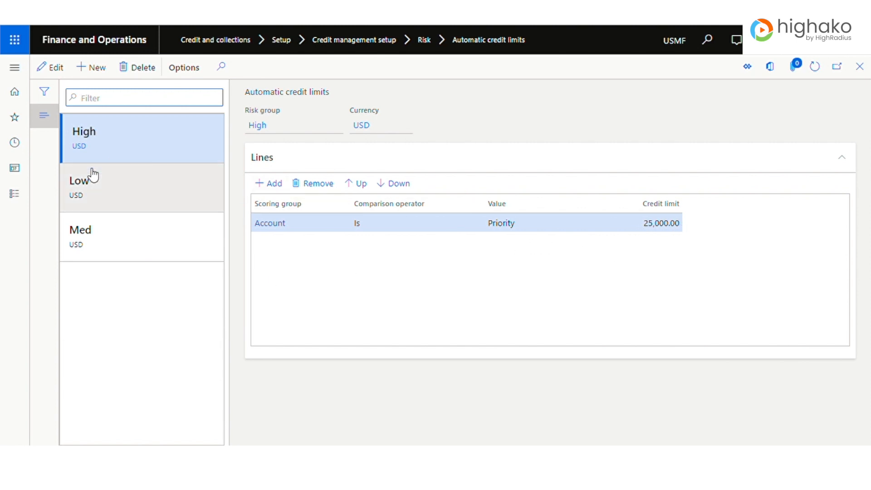
{"action": "mouse_move", "coordinate": [97, 189]}
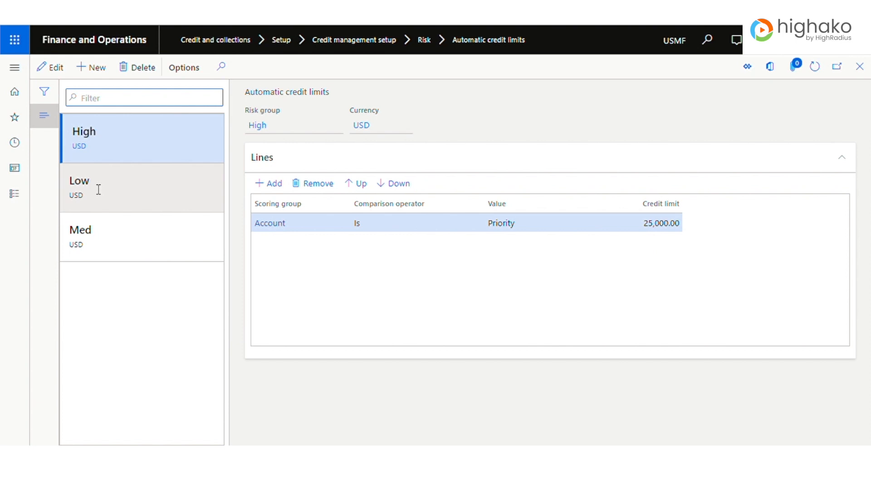
- Select the Low risk group and see it has no credit limit lines defined
{"action": "left_click", "coordinate": [78, 187]}
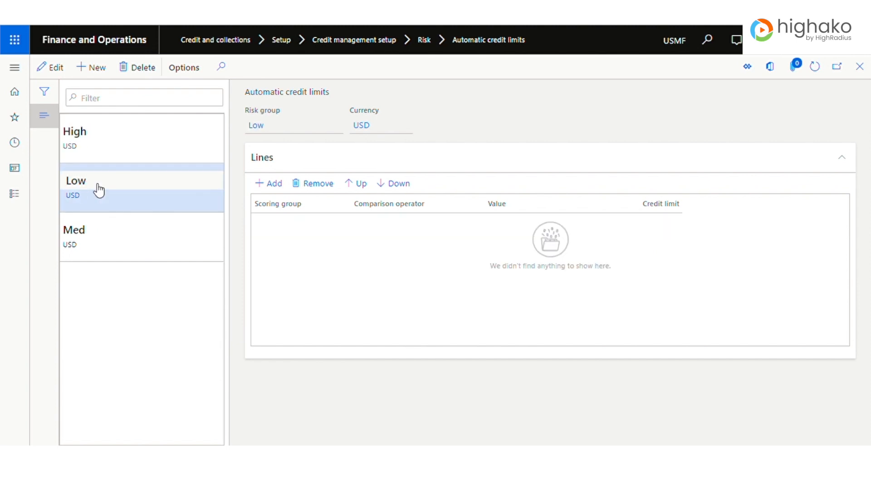
{"action": "mouse_move", "coordinate": [461, 226]}
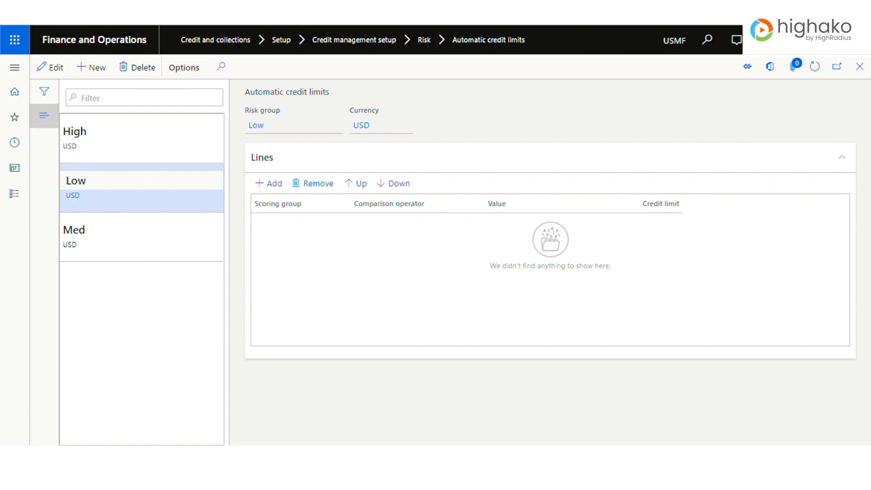
{"action": "mouse_move", "coordinate": [167, 98]}
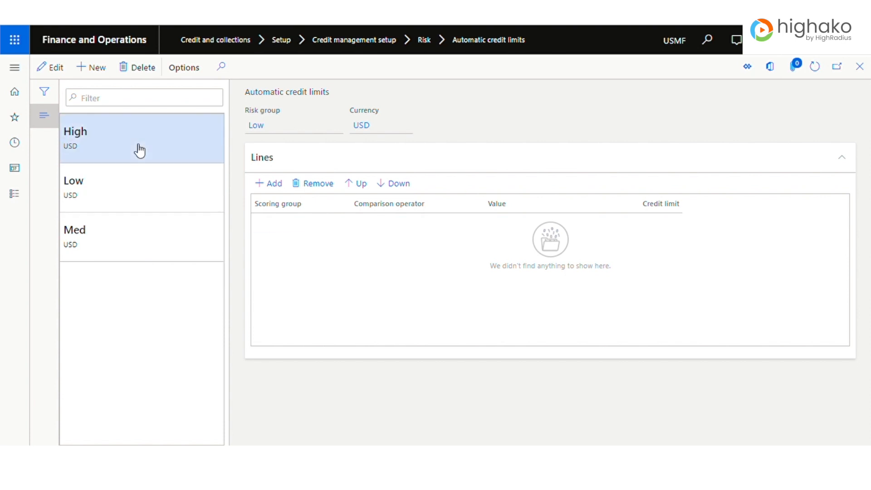
- Add a line for customer US-002, Contoso Retail Los Angeles, in adjustment GLSI-00004
{"action": "left_click", "coordinate": [269, 183]}
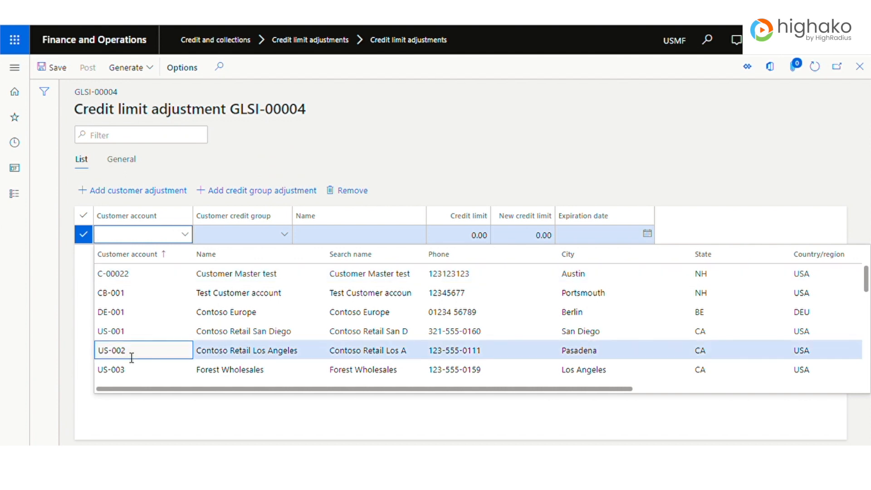
{"action": "left_click", "coordinate": [111, 350]}
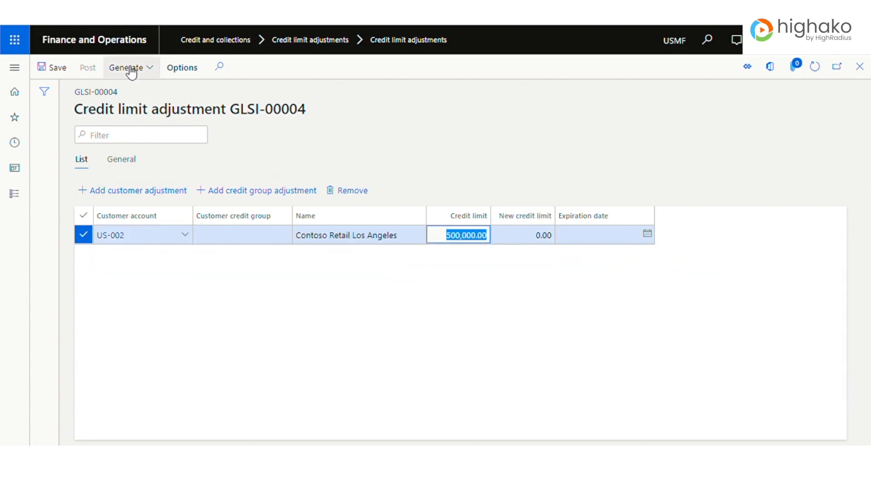
{"action": "left_click", "coordinate": [127, 67]}
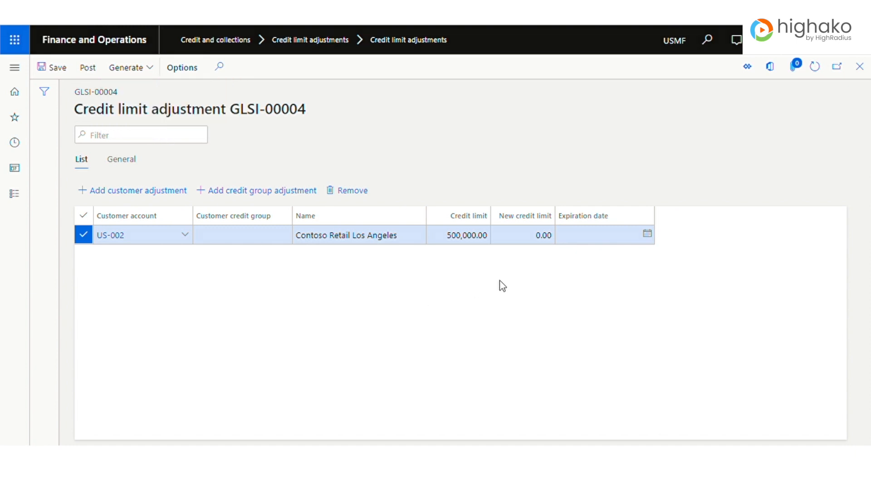
- Configure the automatic credit limit search: expiry 7/31/2021, delete existing lines, customers without unlimited limits
{"action": "left_click", "coordinate": [125, 67]}
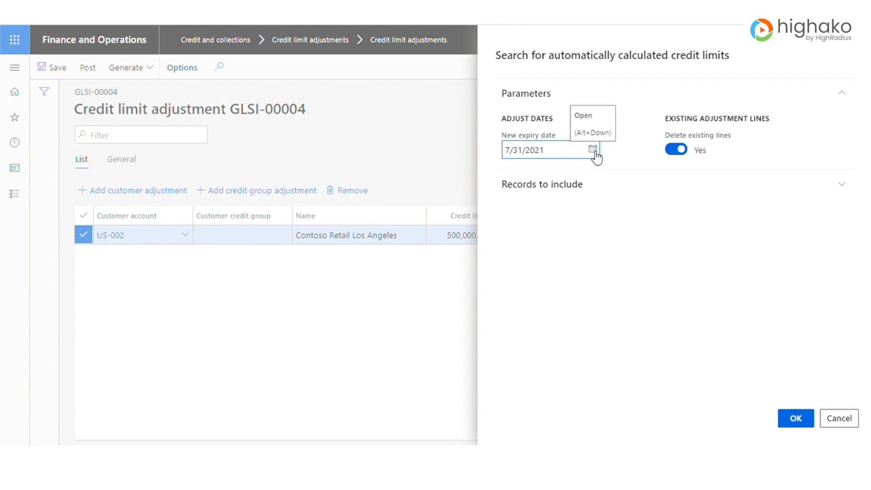
{"action": "left_click", "coordinate": [593, 150]}
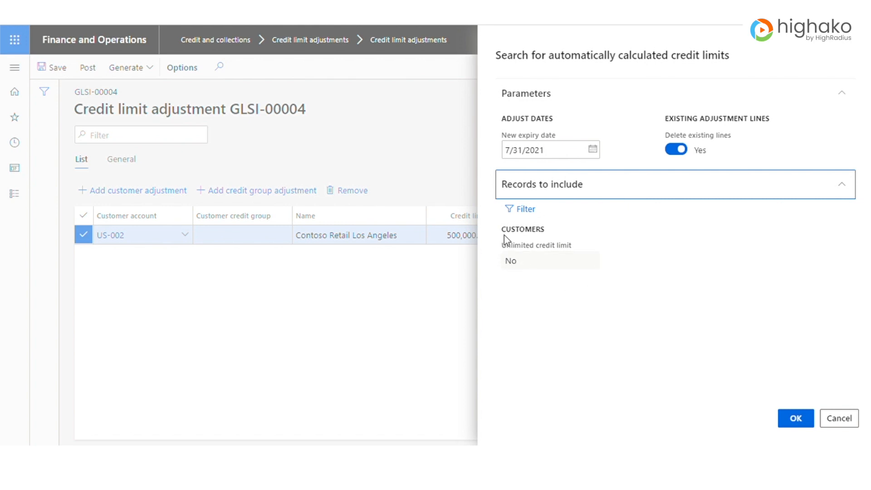
{"action": "mouse_move", "coordinate": [506, 247]}
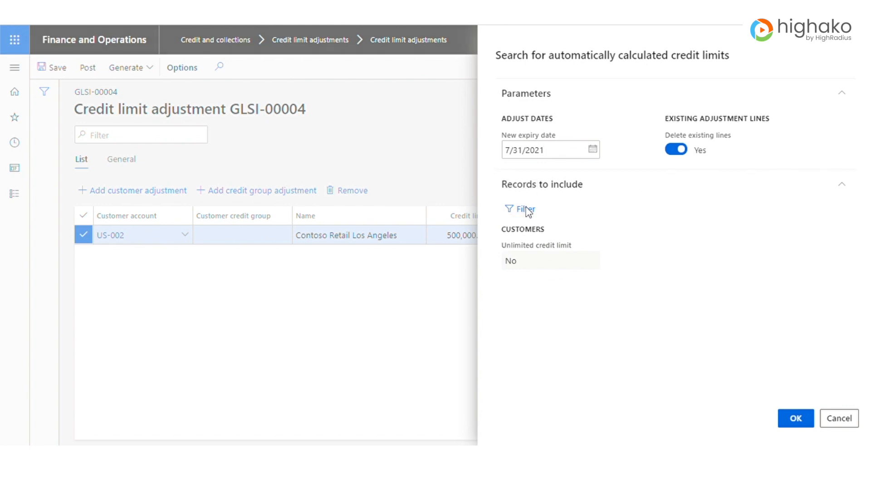
{"action": "left_click", "coordinate": [521, 209]}
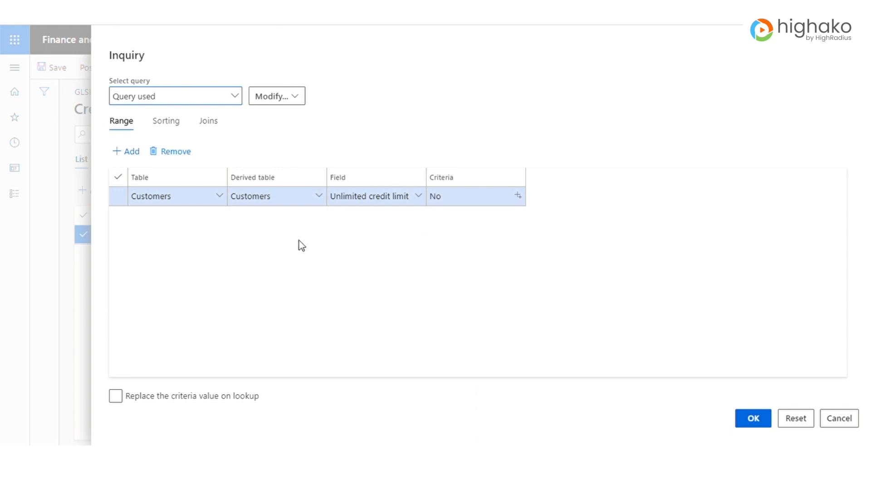
{"action": "mouse_move", "coordinate": [753, 418]}
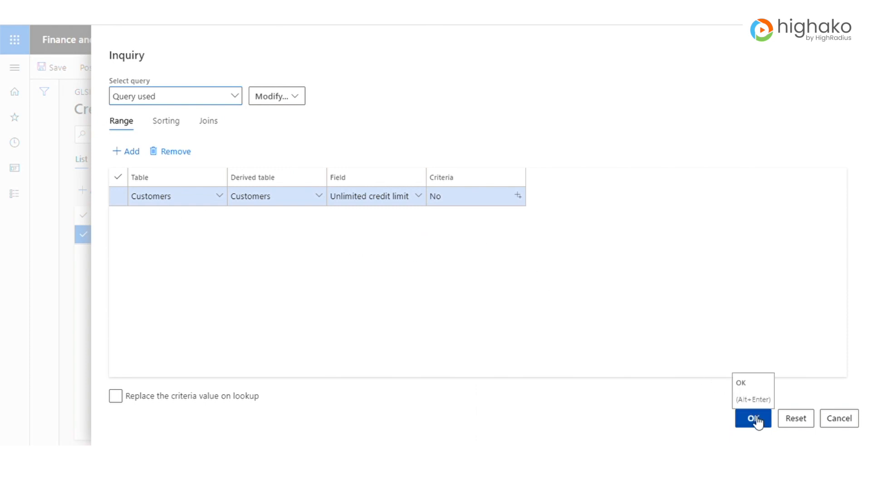
{"action": "left_click", "coordinate": [751, 418]}
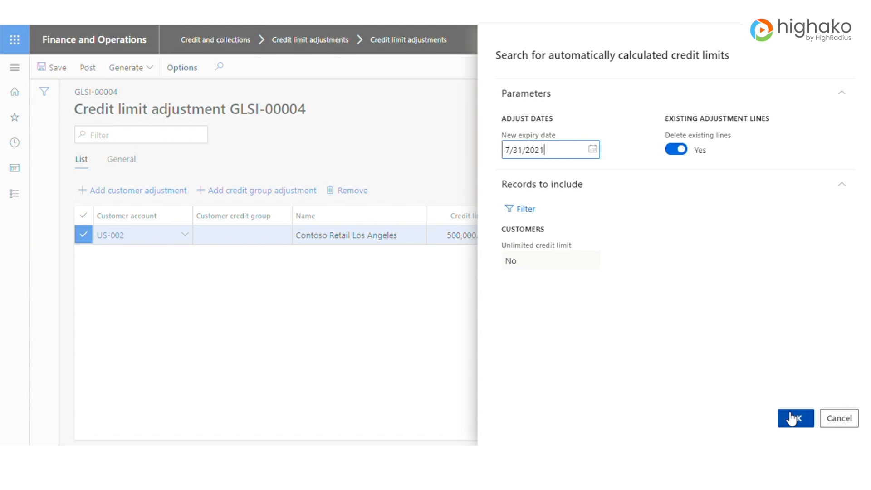
- Generate the automatic credit limit lines and check the new limit for US-002
{"action": "left_click", "coordinate": [796, 417]}
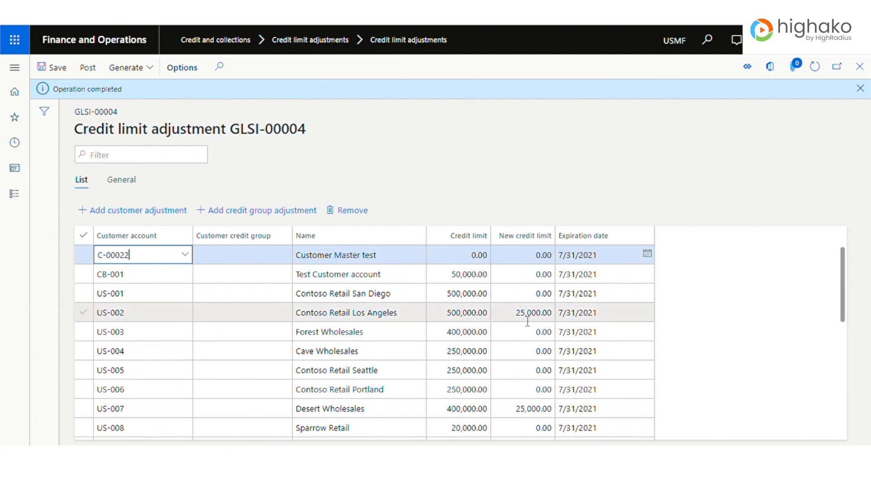
{"action": "left_click", "coordinate": [522, 312]}
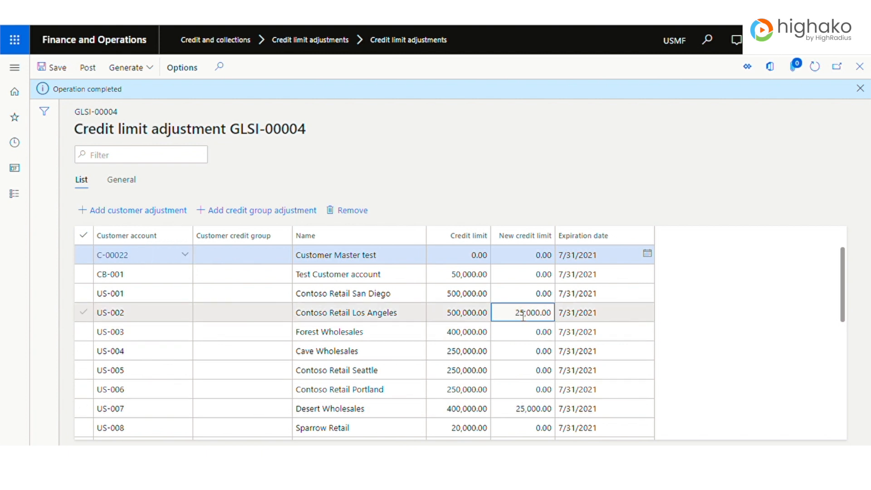